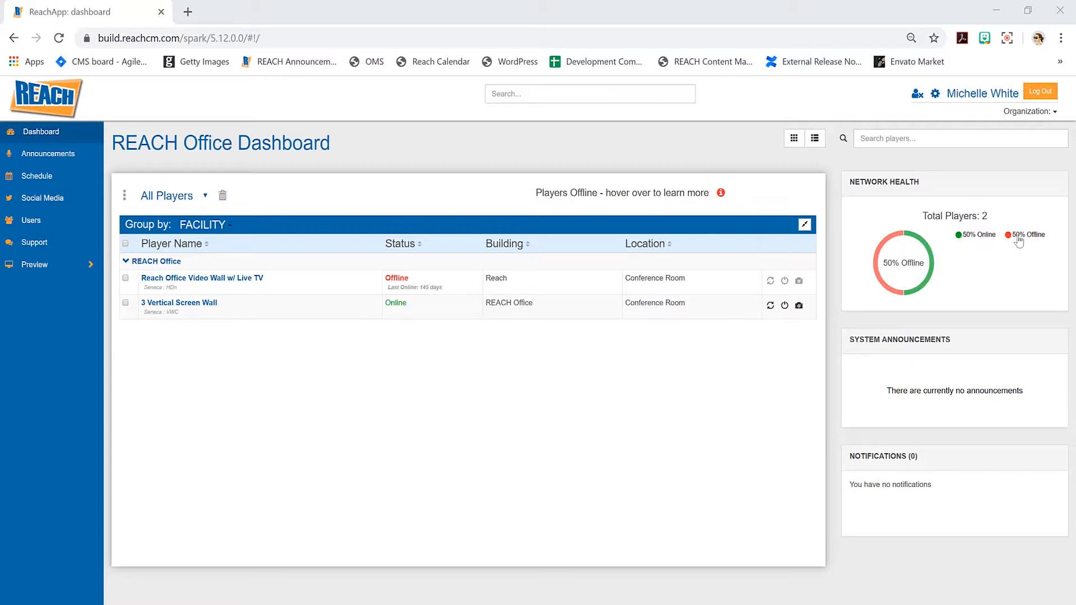
pyautogui.moveTo(892, 346)
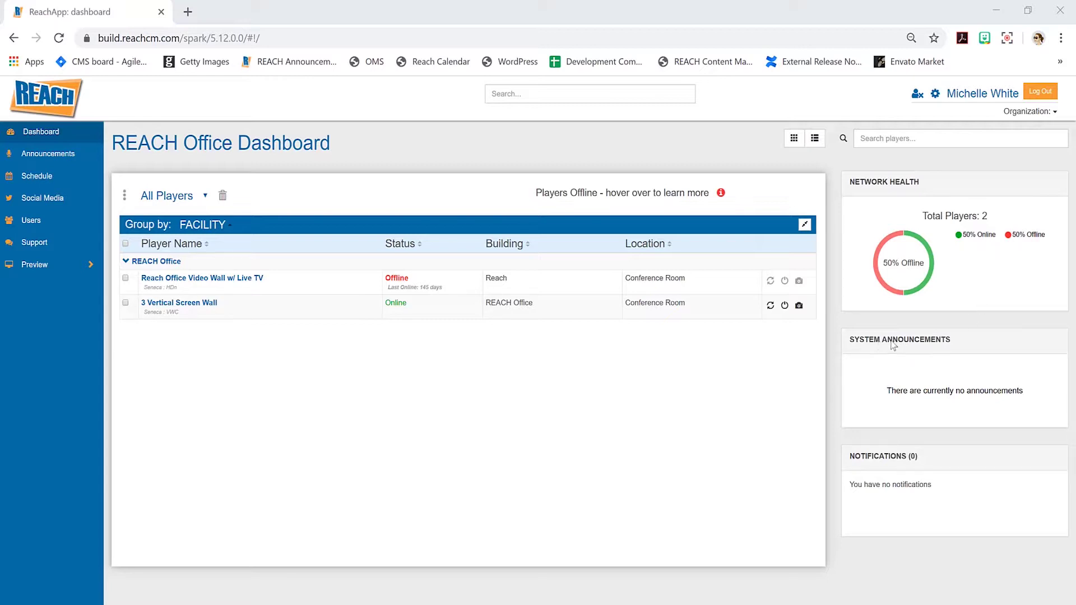
pyautogui.moveTo(931, 358)
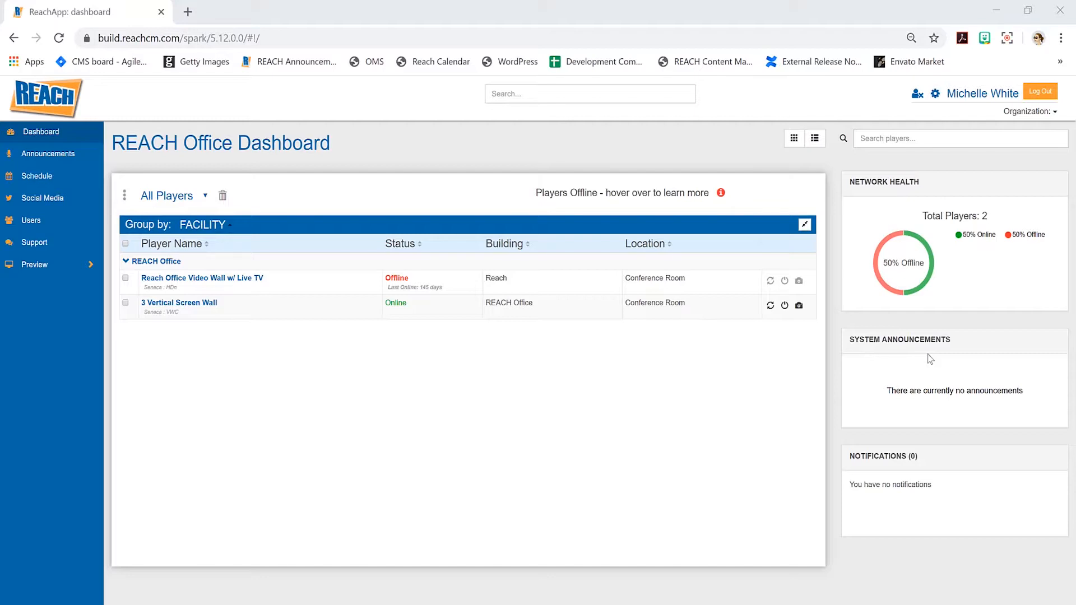
pyautogui.moveTo(932, 396)
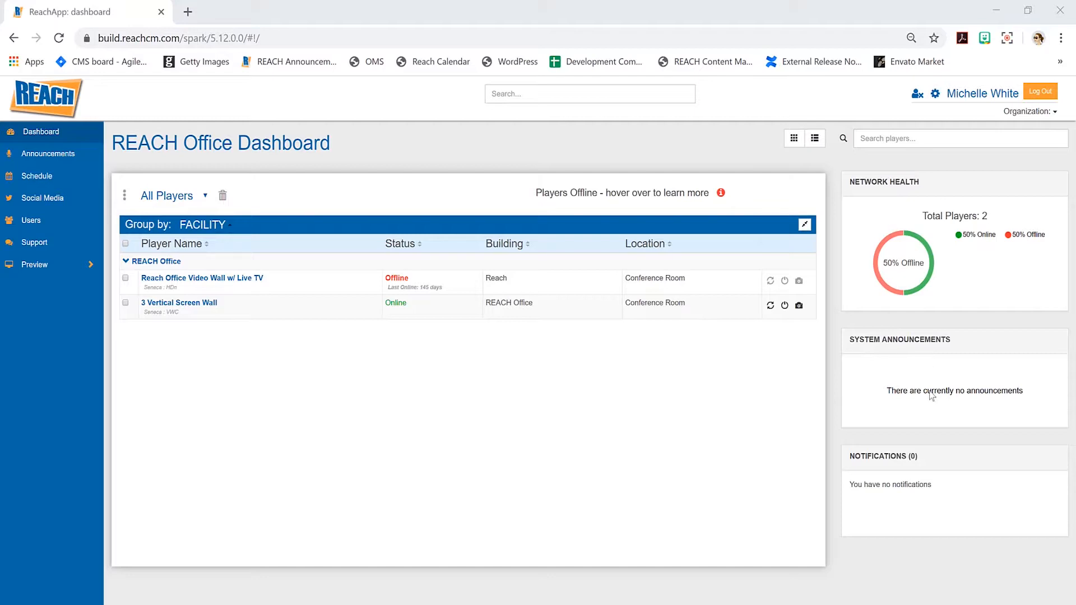
pyautogui.moveTo(940, 475)
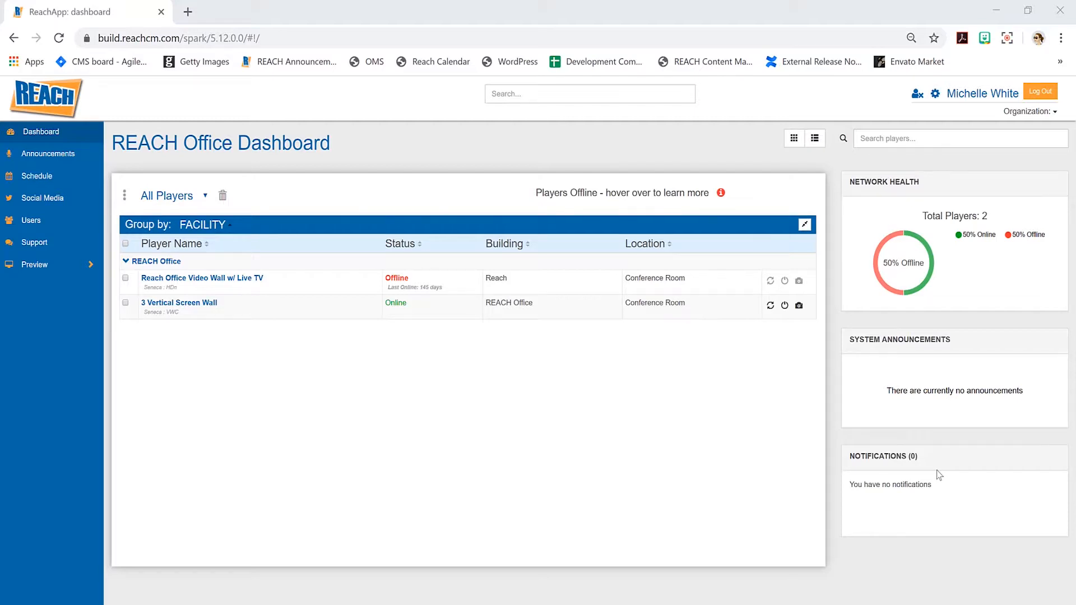
pyautogui.moveTo(935, 471)
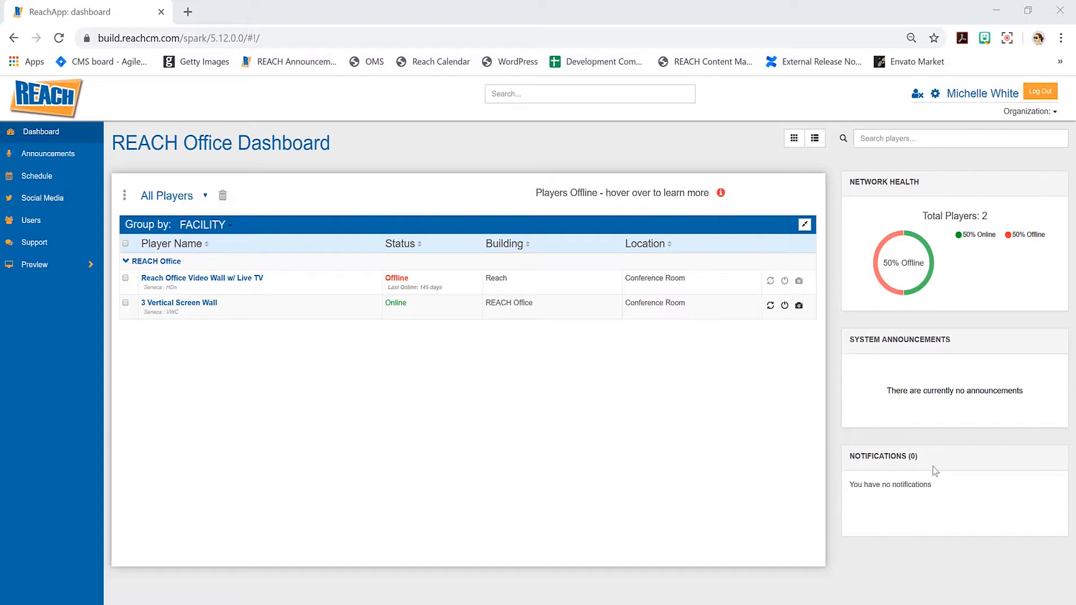
pyautogui.moveTo(284, 350)
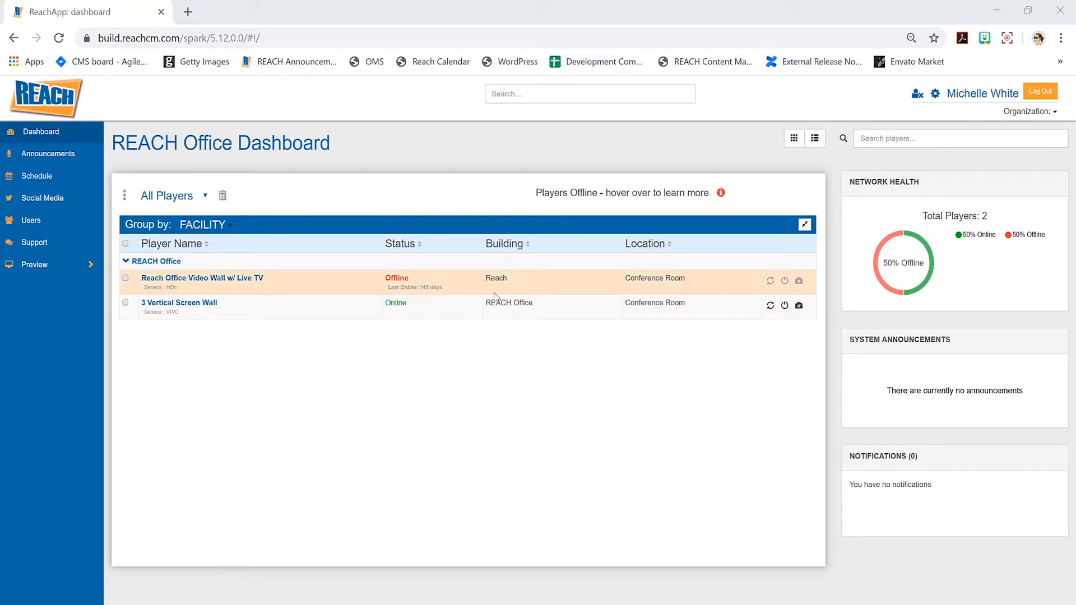
pyautogui.moveTo(632, 366)
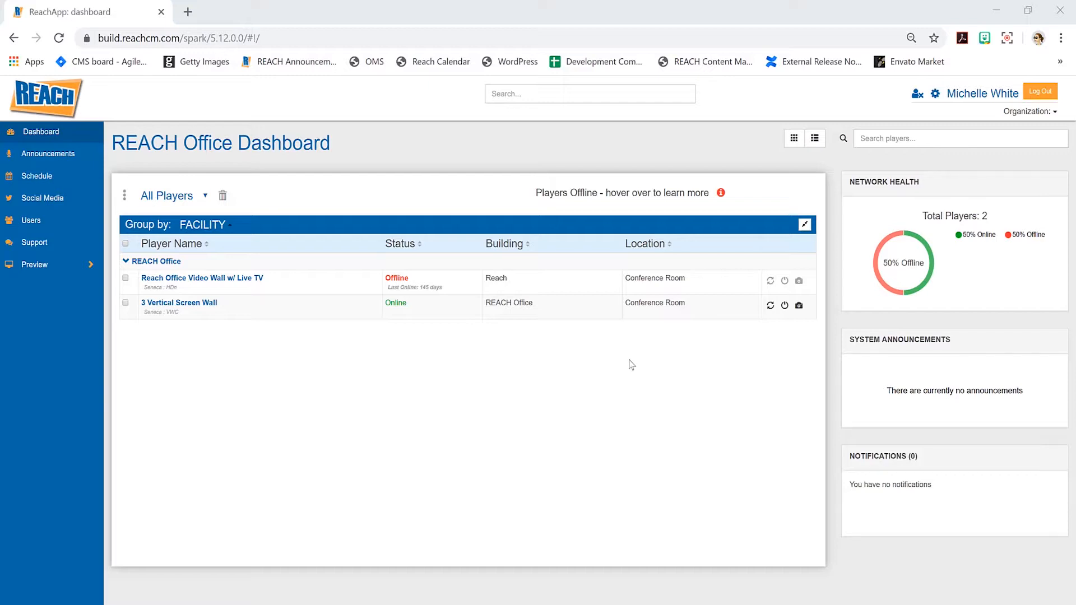
pyautogui.moveTo(377, 346)
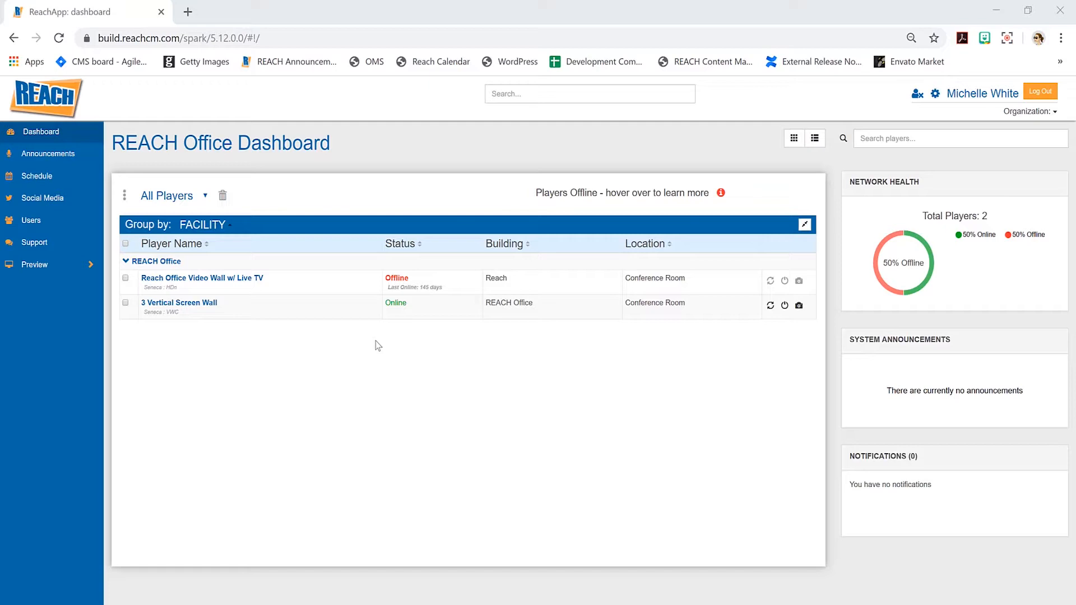
pyautogui.moveTo(543, 191)
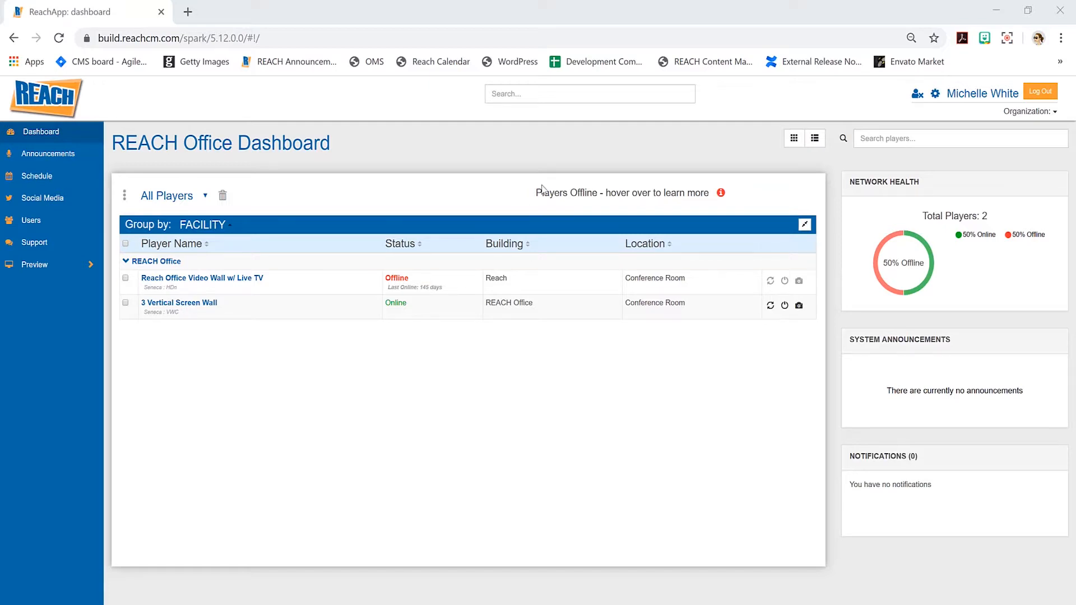
pyautogui.moveTo(461, 286)
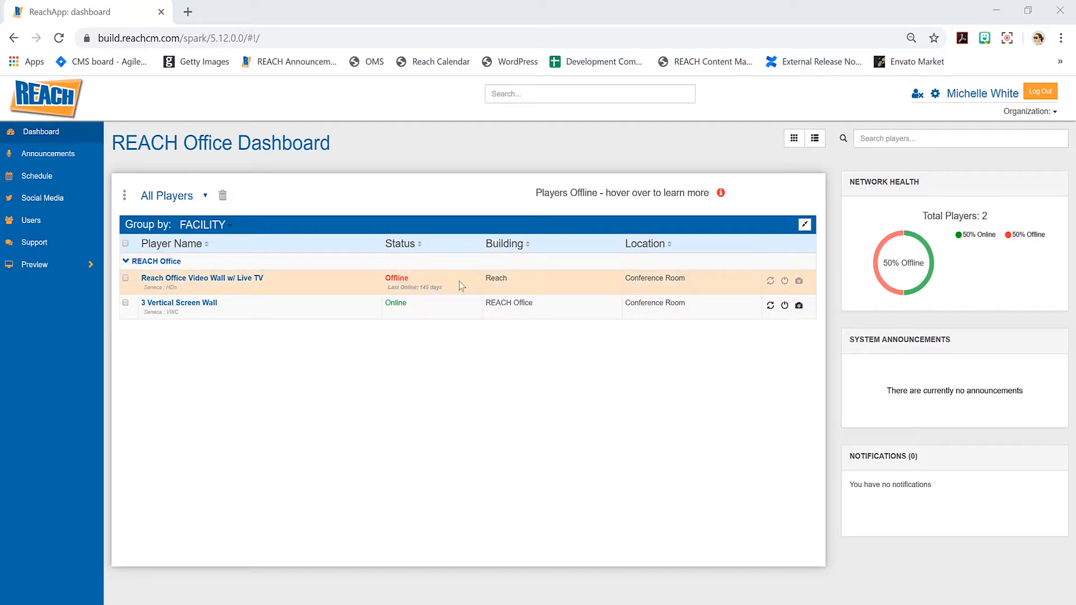
pyautogui.moveTo(807, 285)
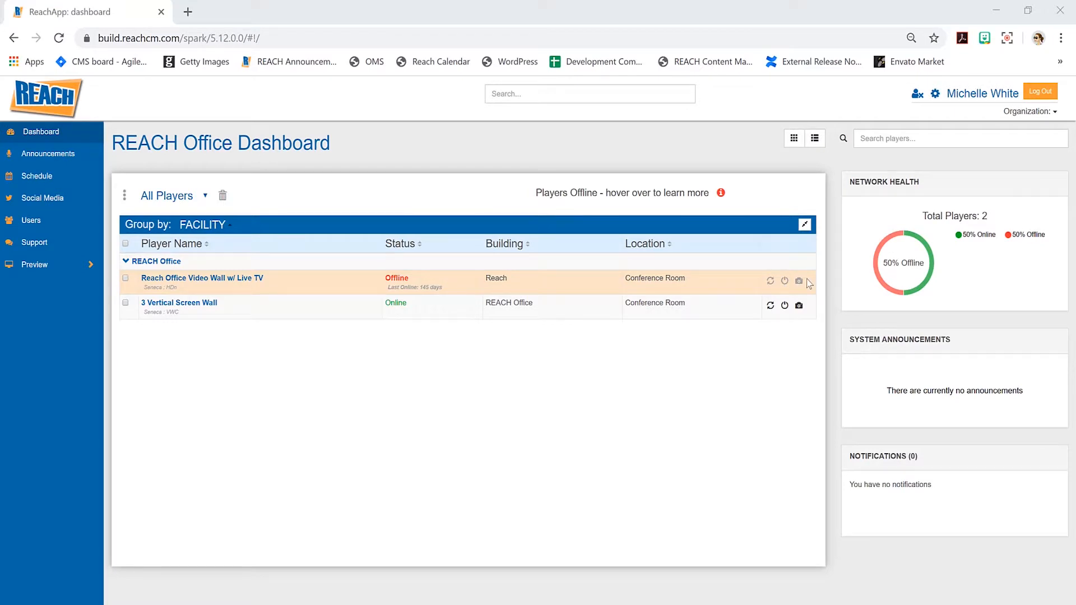
pyautogui.moveTo(770, 307)
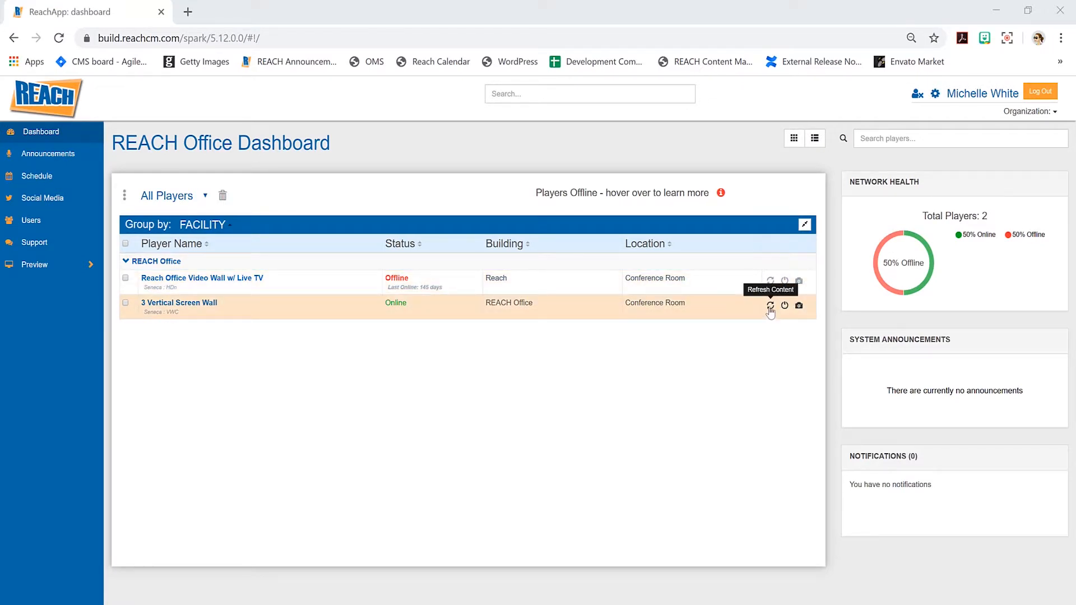
pyautogui.moveTo(785, 309)
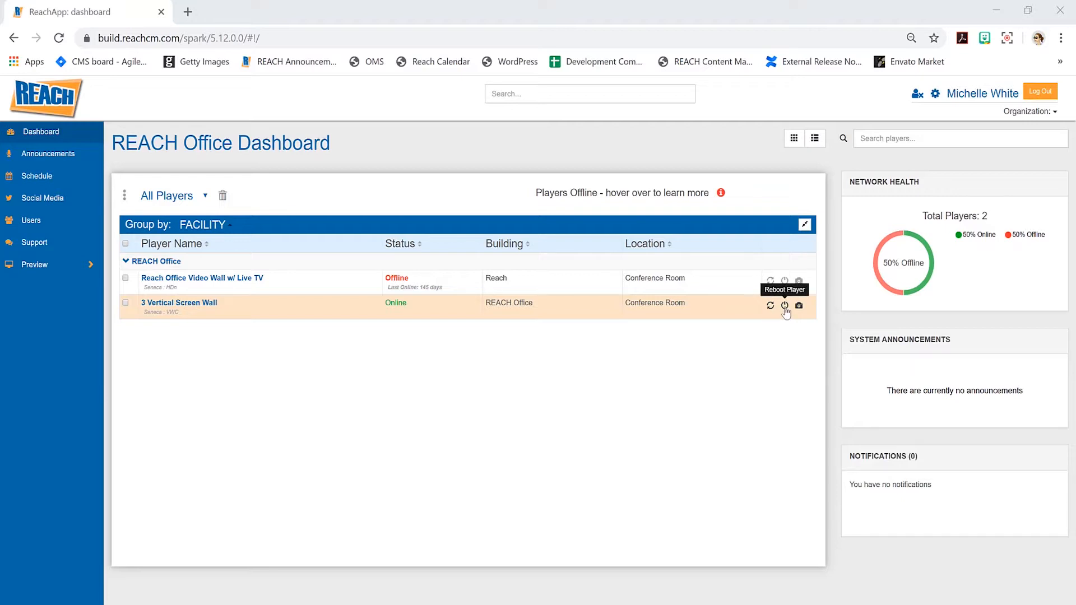
pyautogui.moveTo(799, 306)
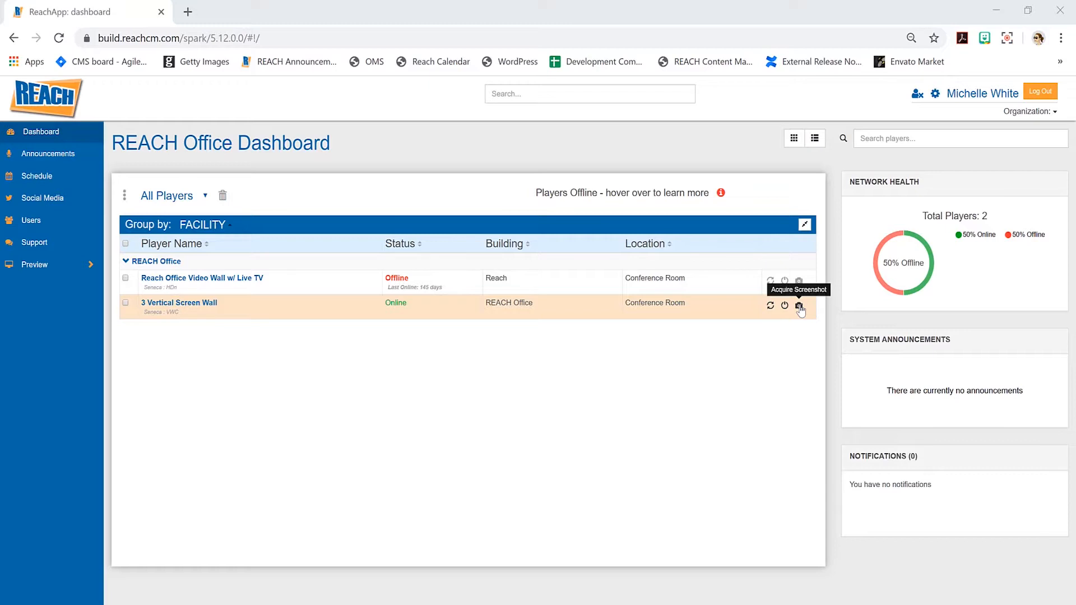
pyautogui.moveTo(816, 320)
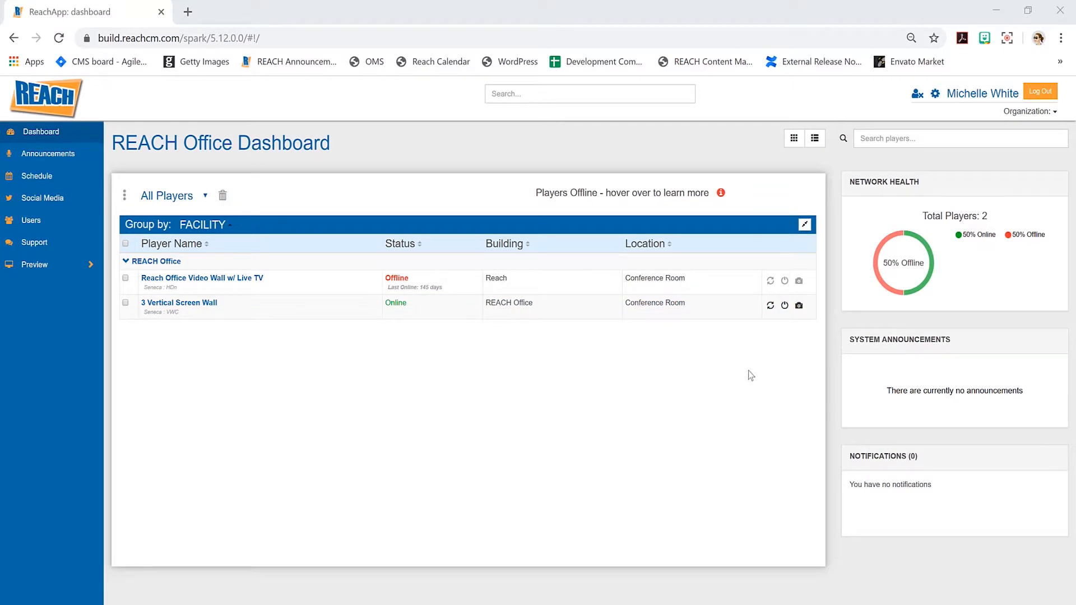
pyautogui.moveTo(154, 211)
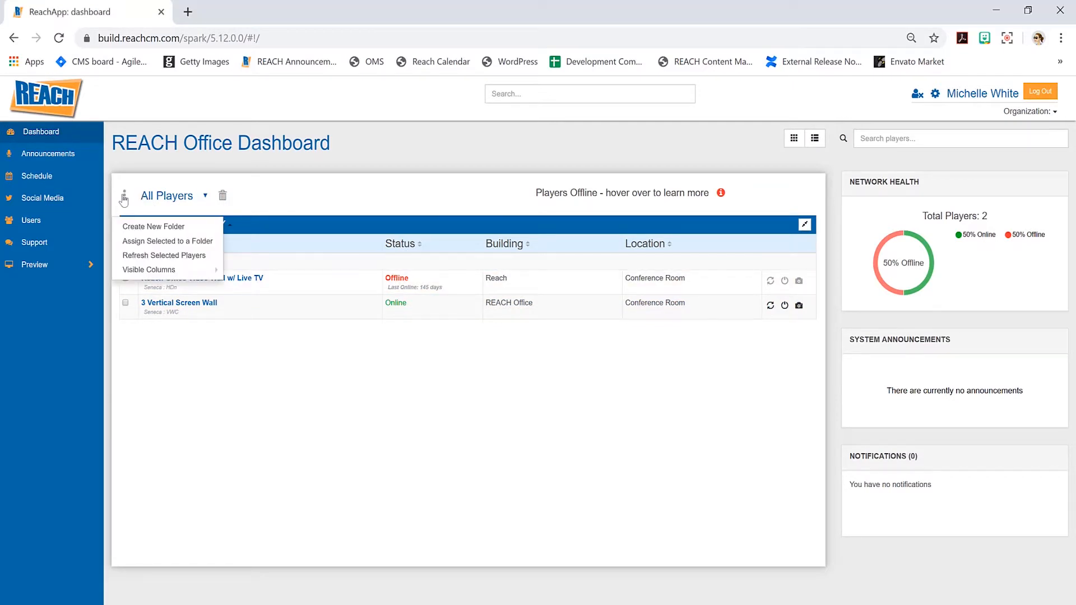
pyautogui.moveTo(145, 232)
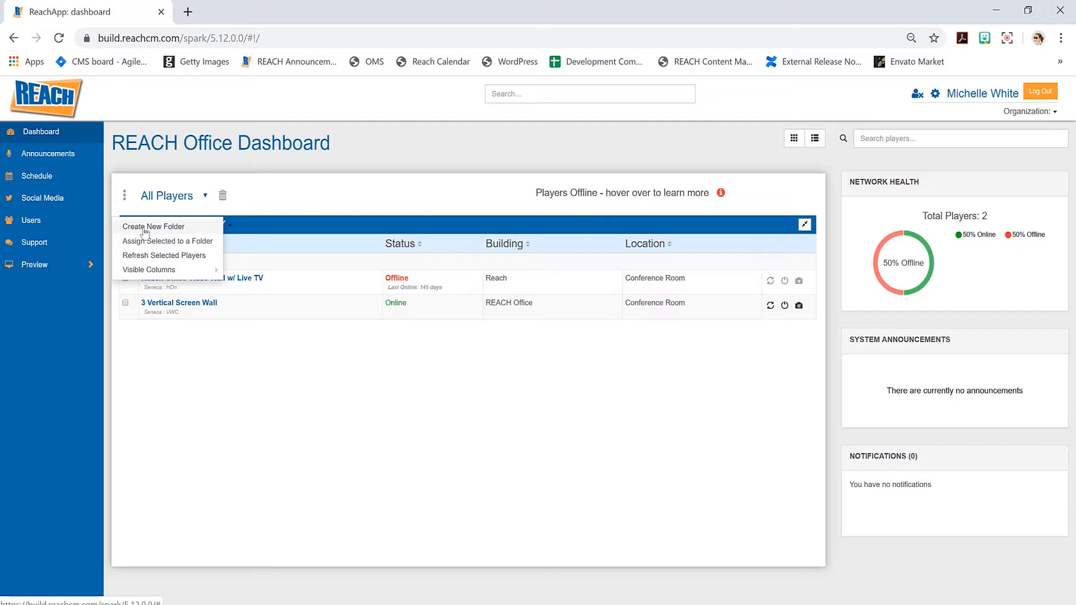
pyautogui.moveTo(173, 244)
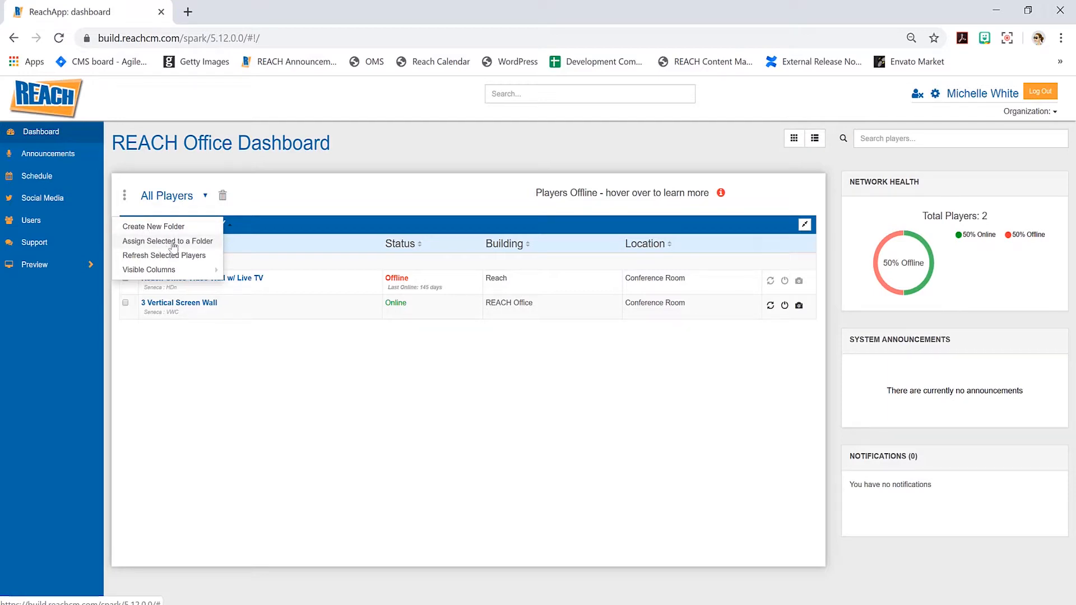
pyautogui.moveTo(163, 258)
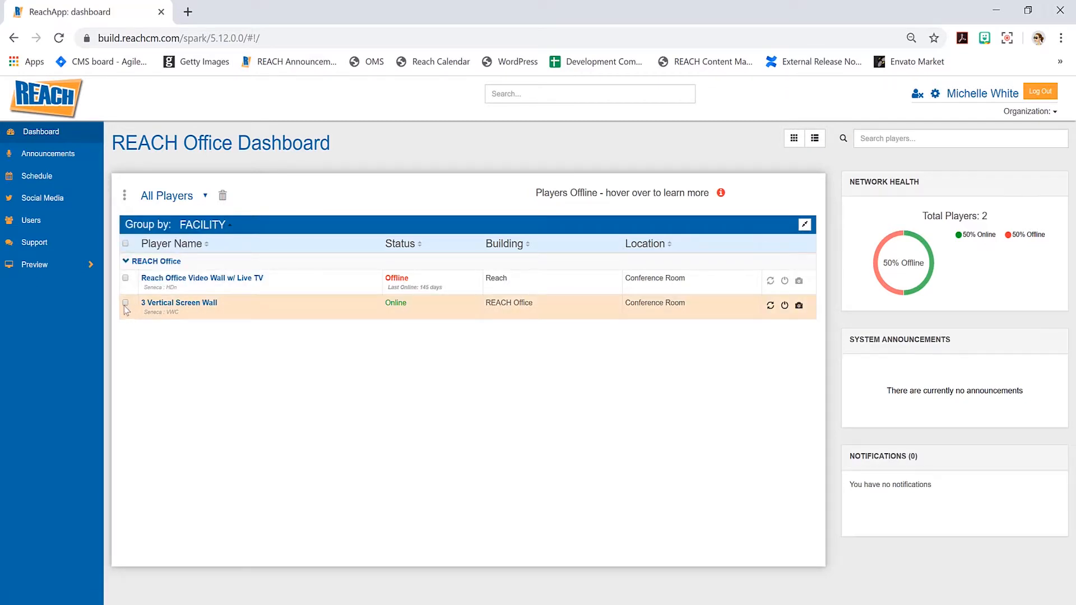
# Step: Select the 3 Vertical Screen Wall player, select all players, then clear the selection of both
pyautogui.click(126, 304)
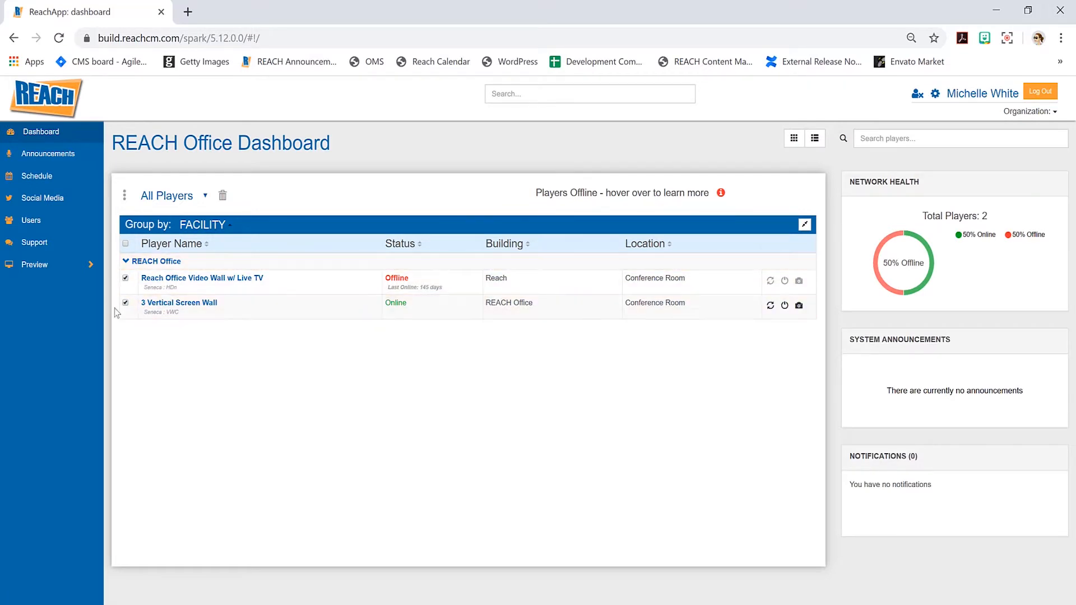
pyautogui.click(124, 196)
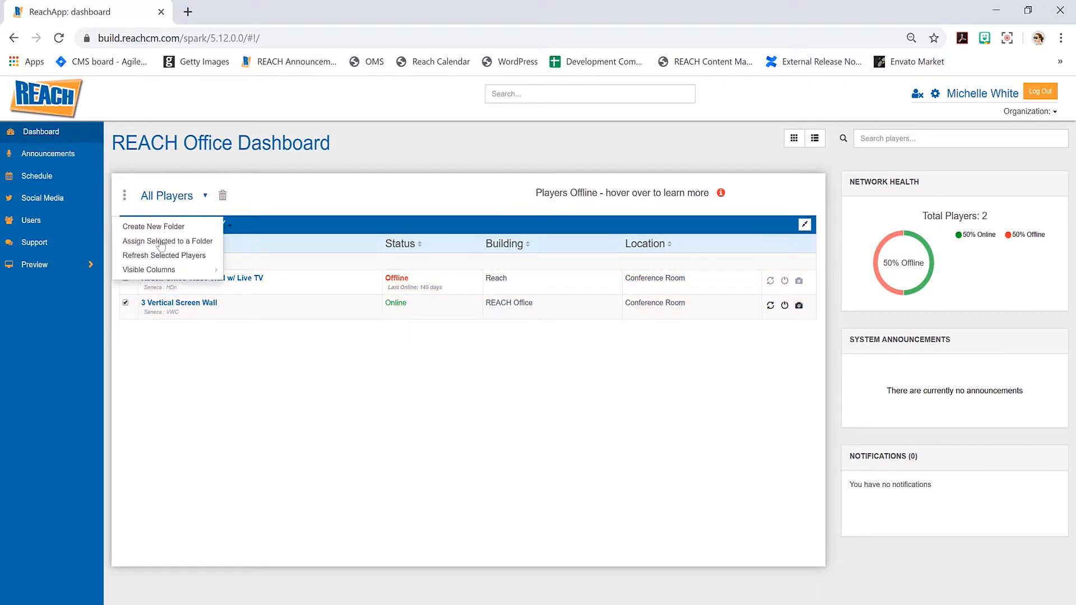
pyautogui.click(256, 202)
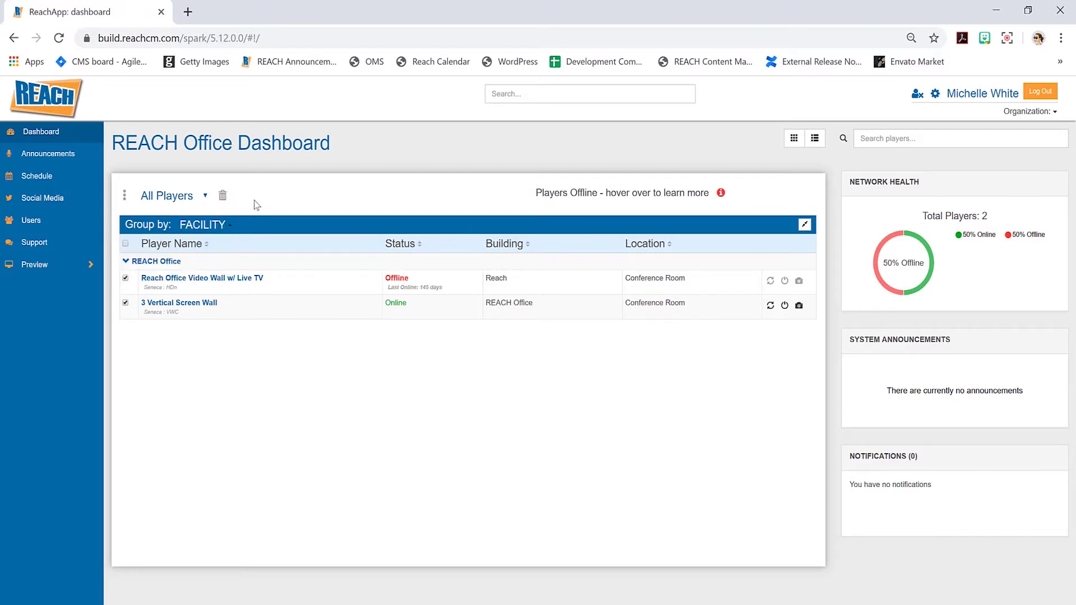
pyautogui.click(126, 305)
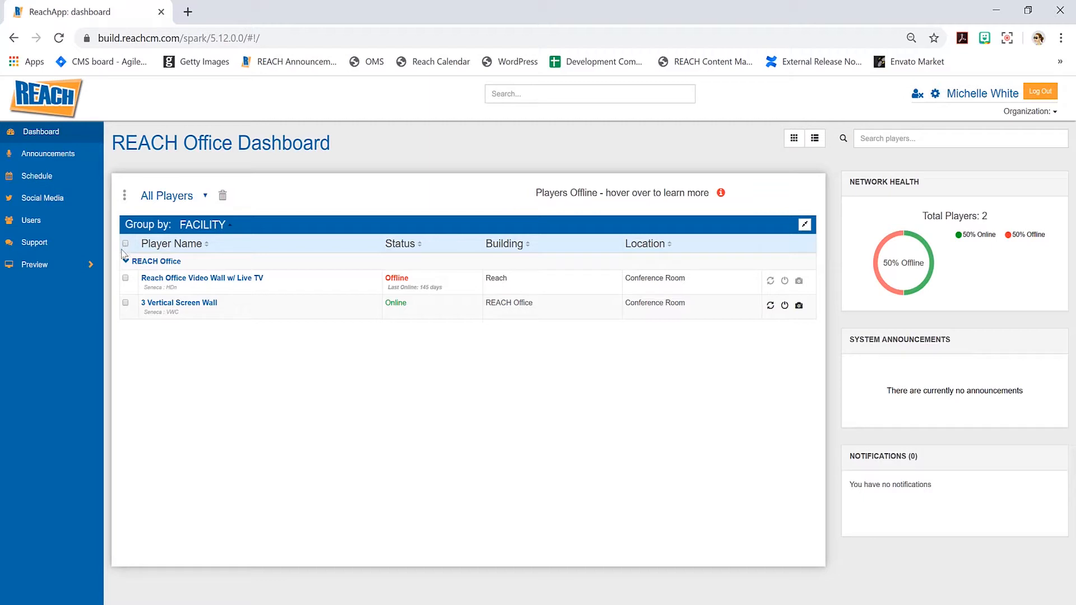
# Step: Review the Visible Columns toggles in the list options, keeping Status, Building and Location, and close the menu
pyautogui.click(125, 195)
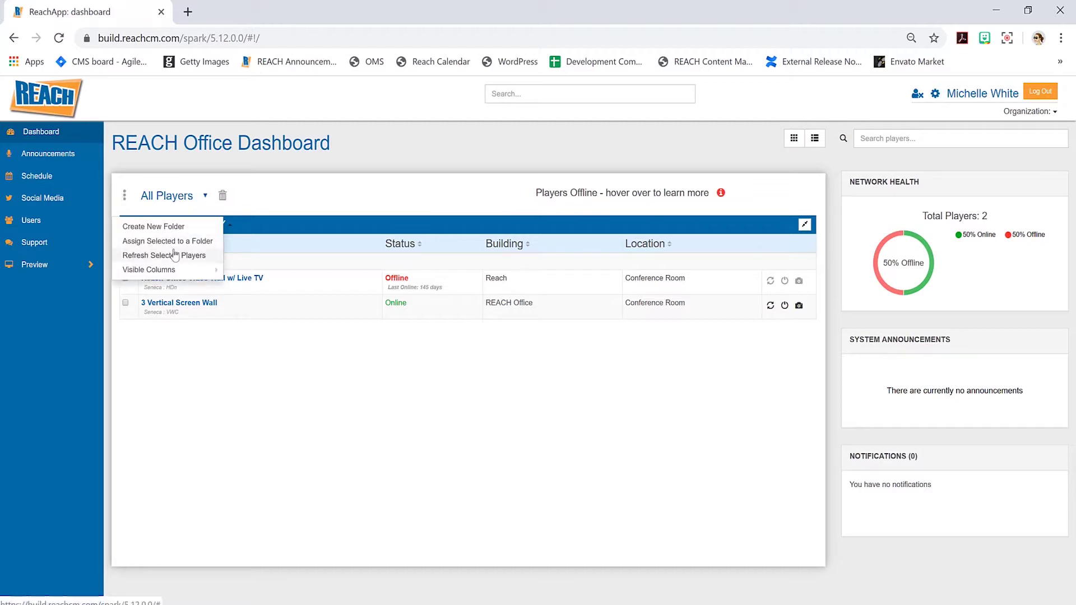
pyautogui.click(148, 269)
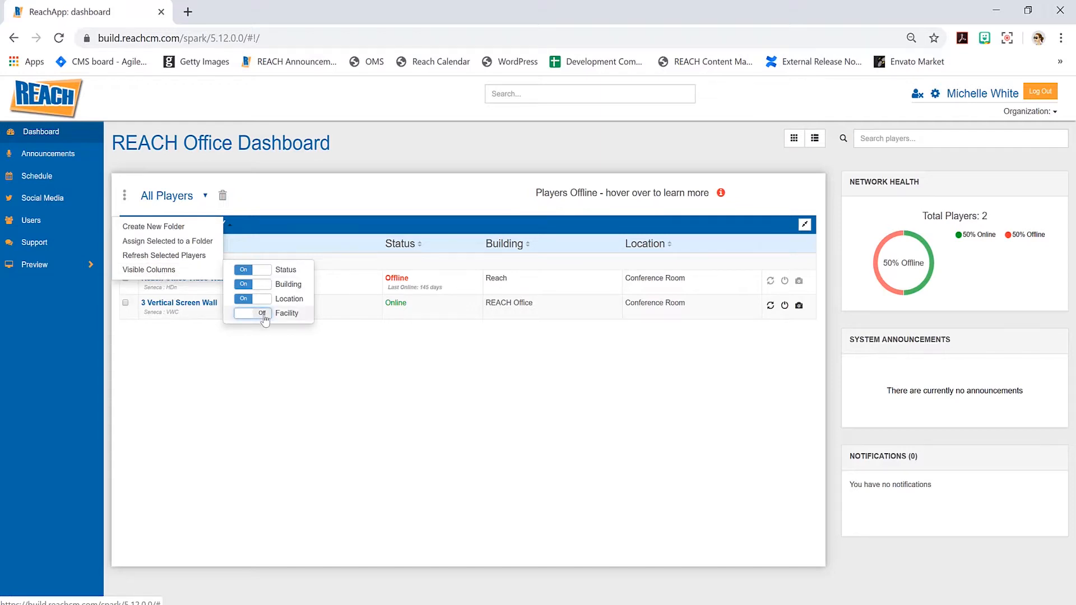
pyautogui.click(252, 314)
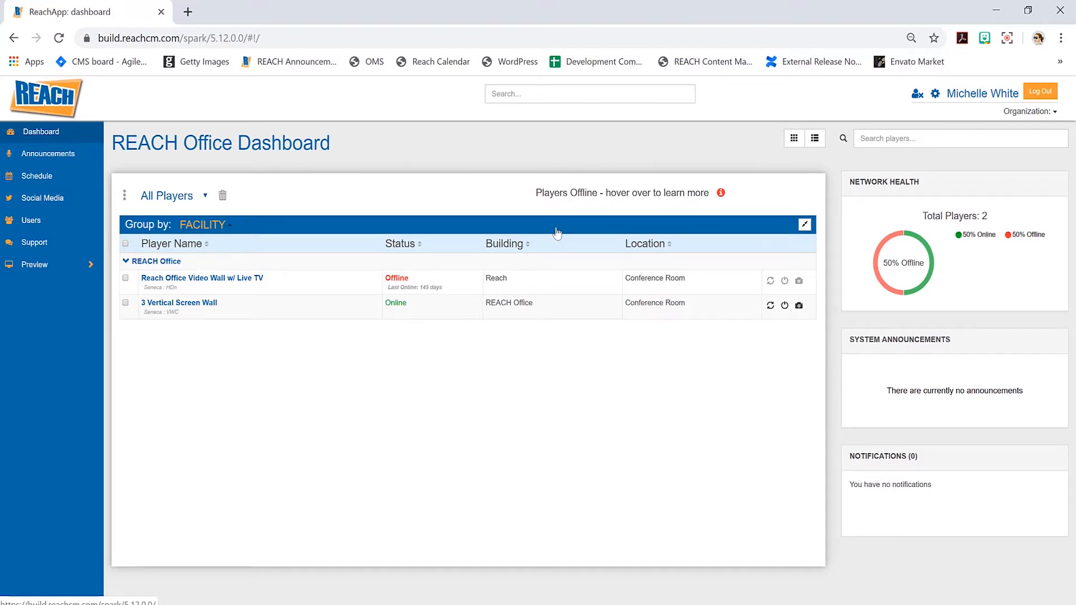
pyautogui.moveTo(505, 192)
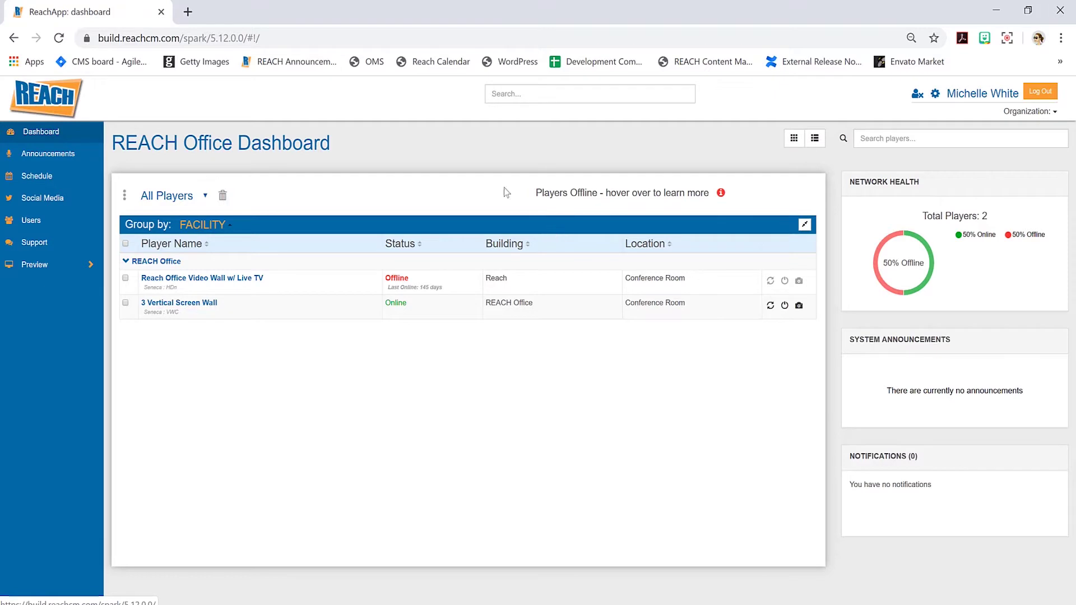
pyautogui.moveTo(421, 371)
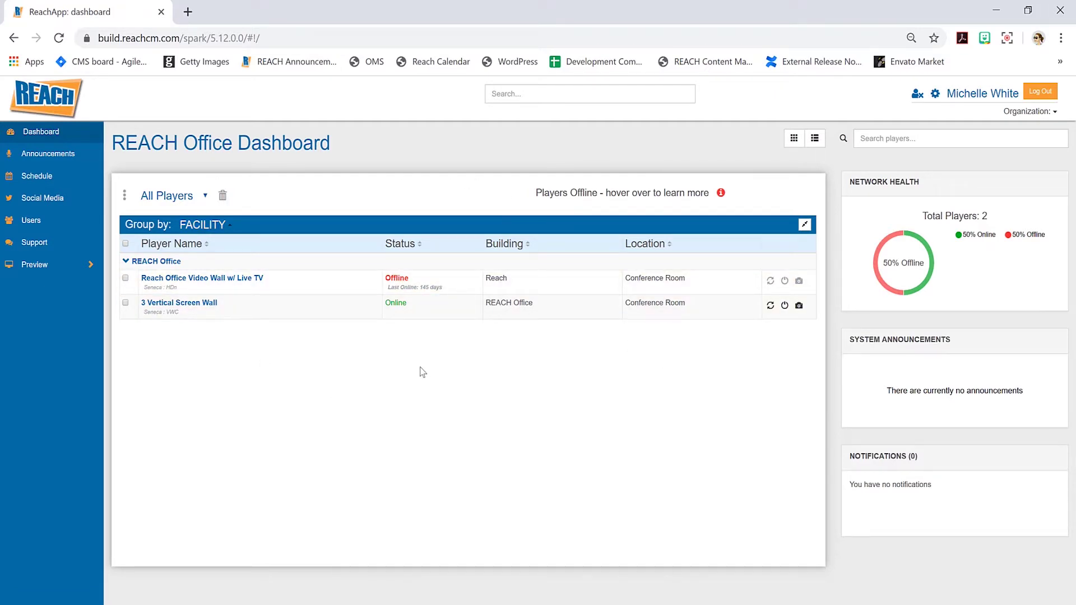
pyautogui.moveTo(793, 170)
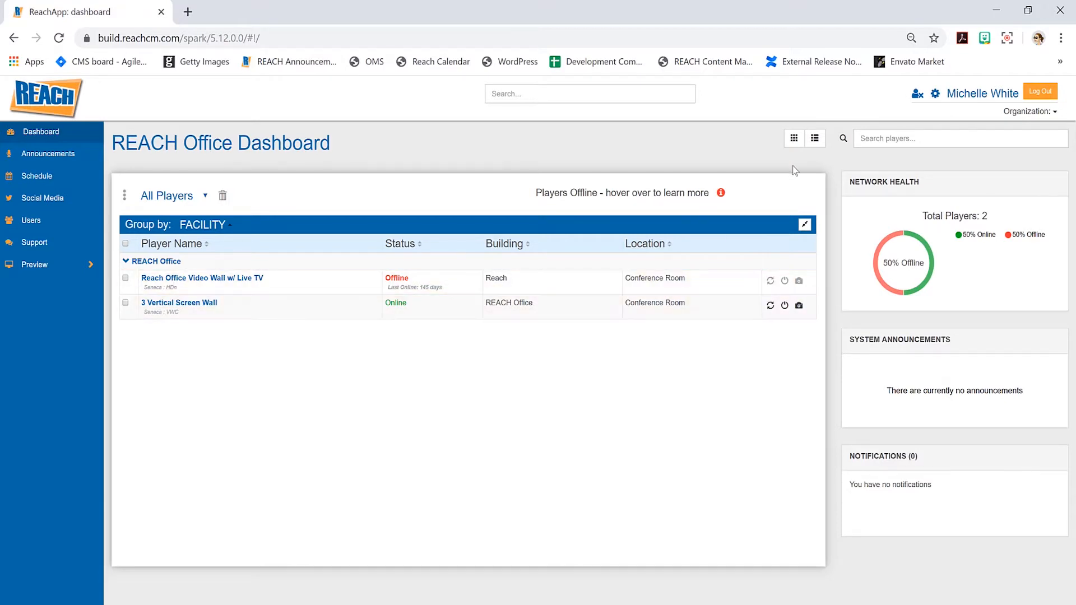
pyautogui.click(793, 139)
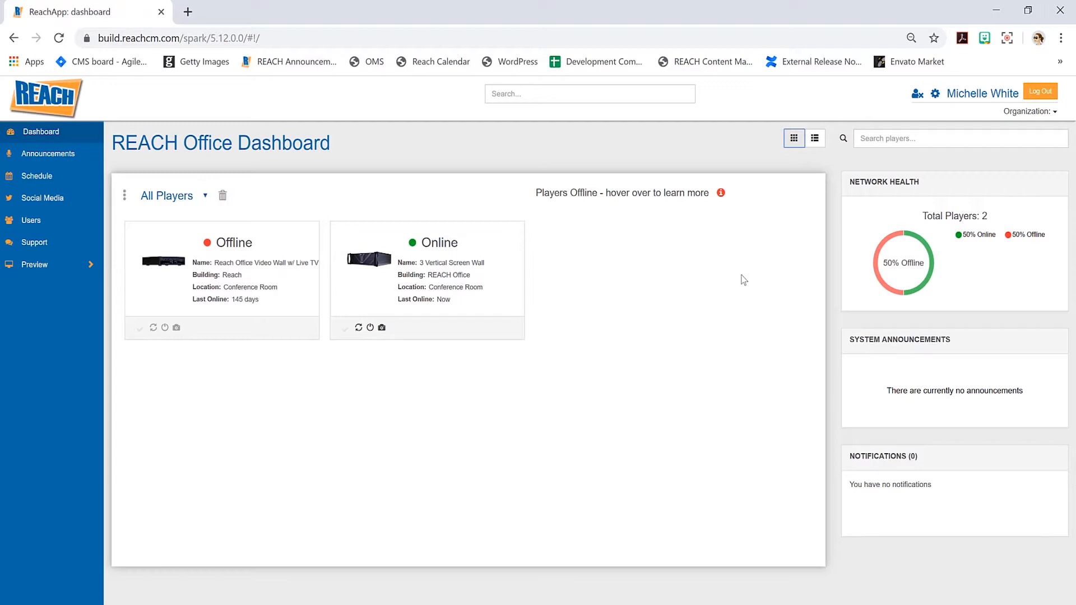
pyautogui.moveTo(771, 132)
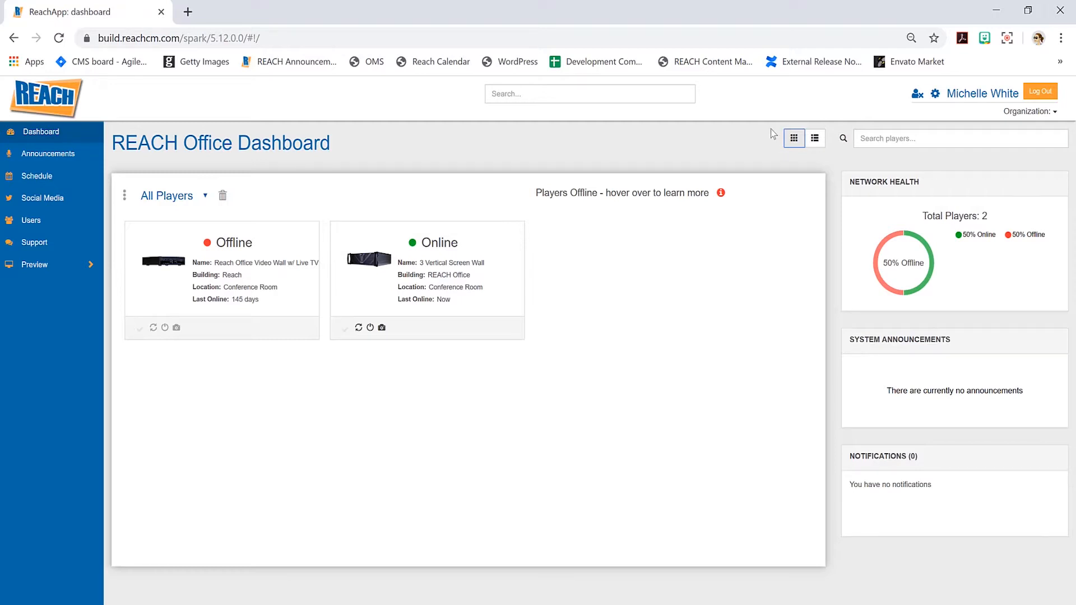
pyautogui.click(815, 138)
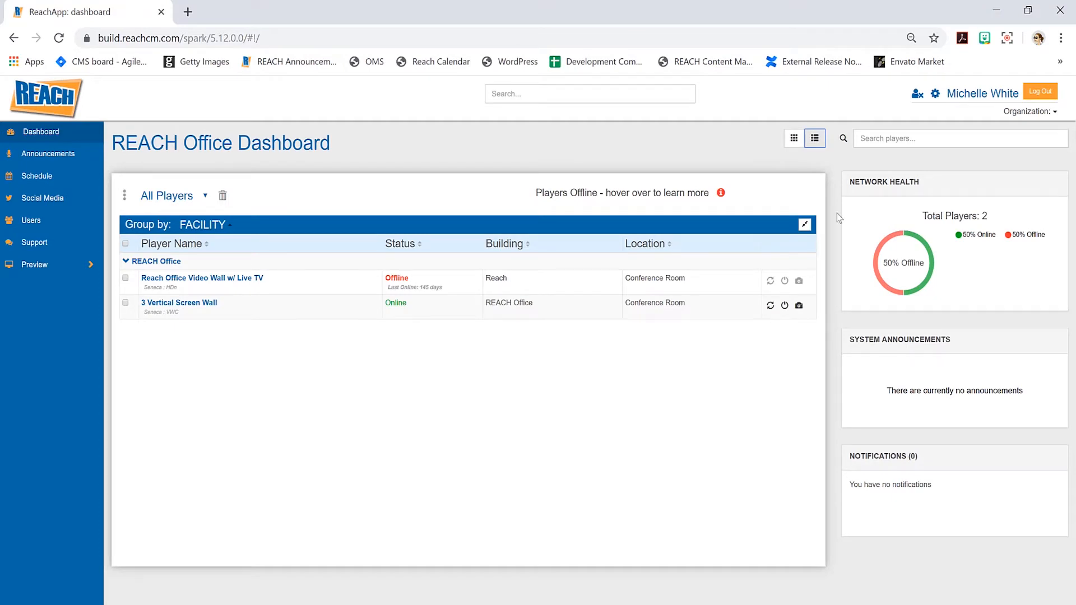
pyautogui.moveTo(1067, 105)
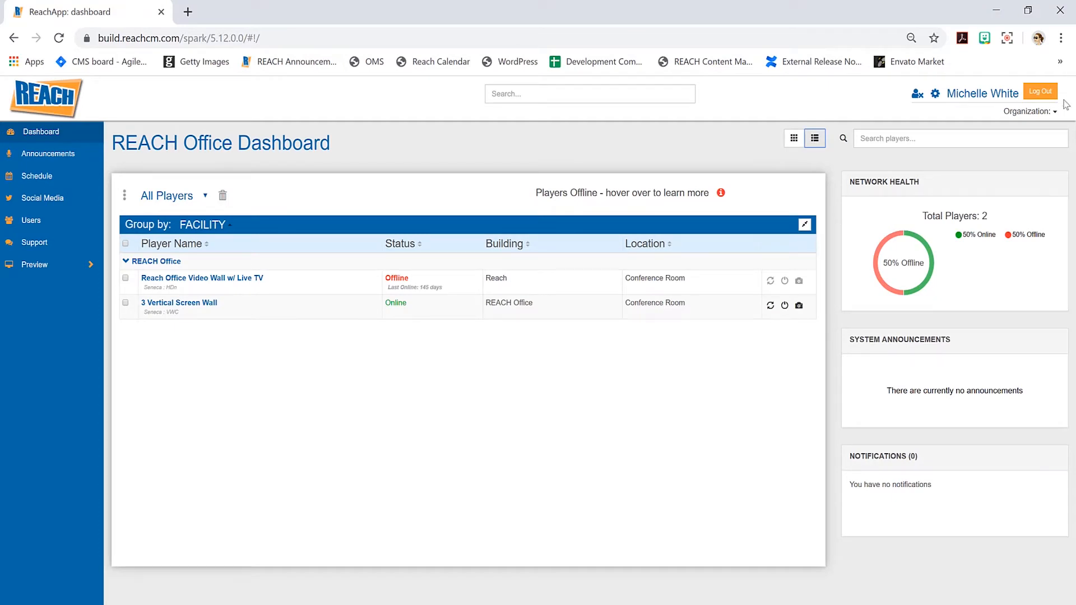
pyautogui.click(1034, 111)
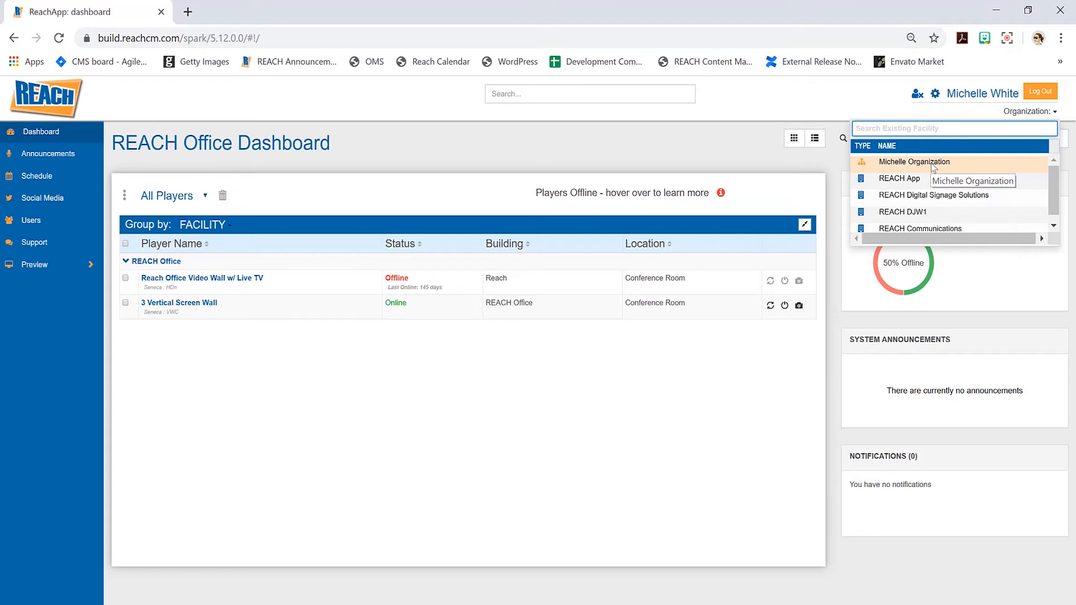
pyautogui.moveTo(905, 178)
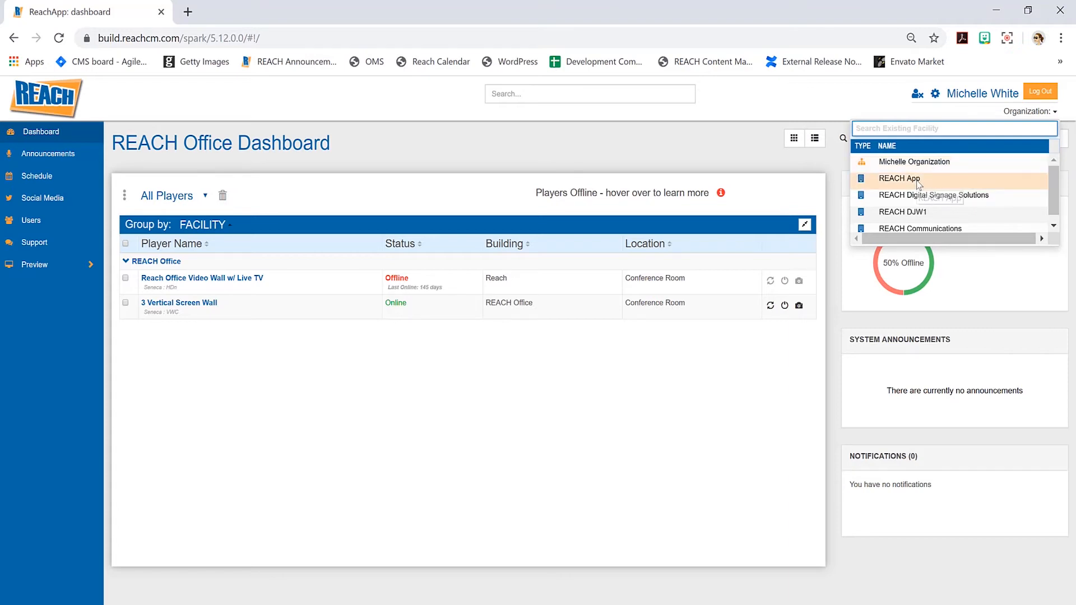
pyautogui.moveTo(917, 182)
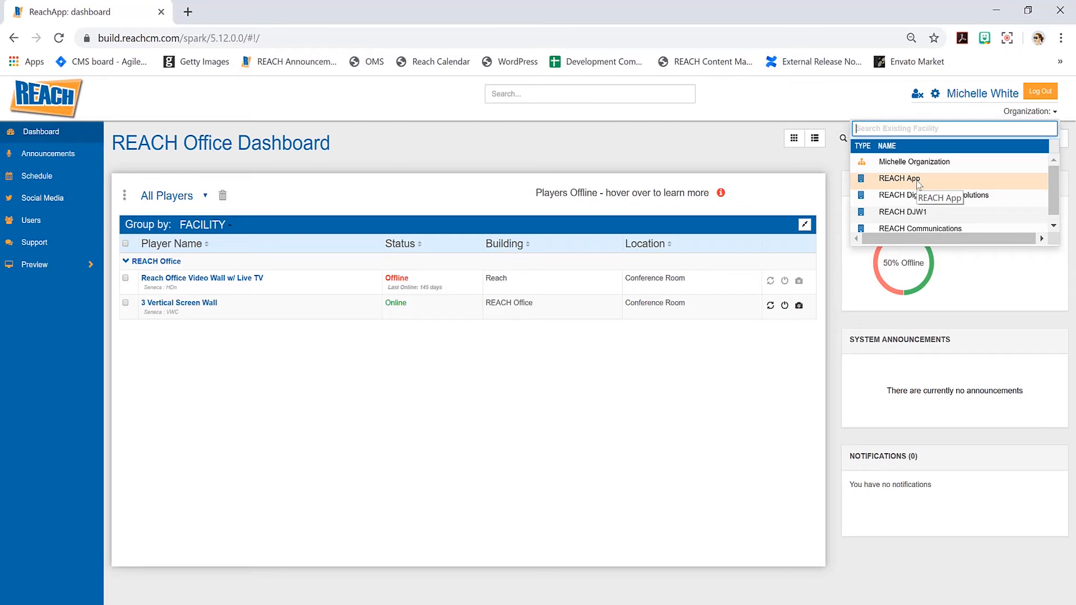
pyautogui.moveTo(906, 195)
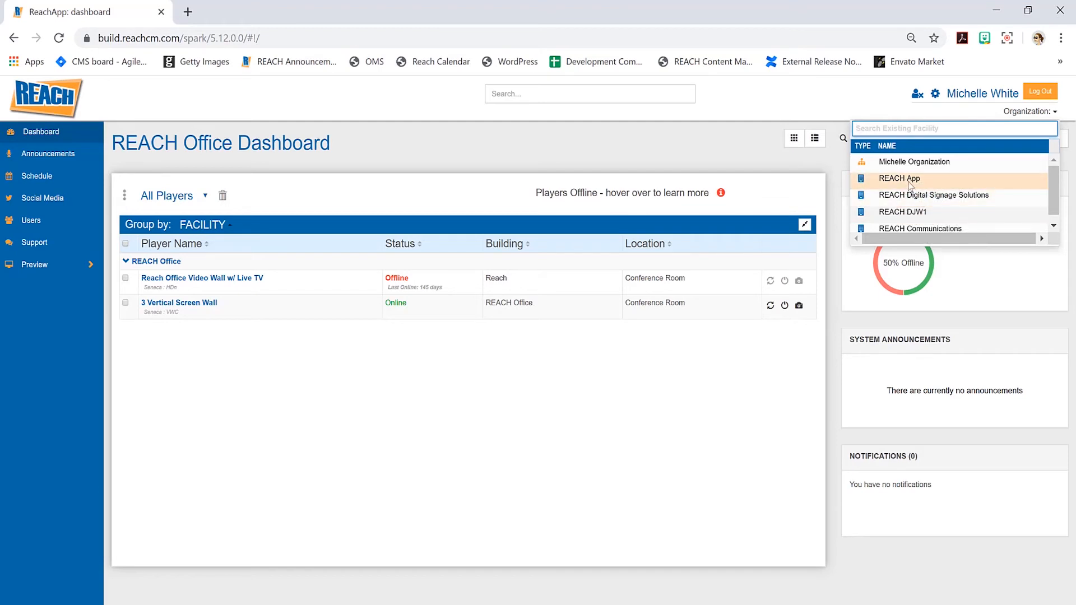
pyautogui.moveTo(909, 185)
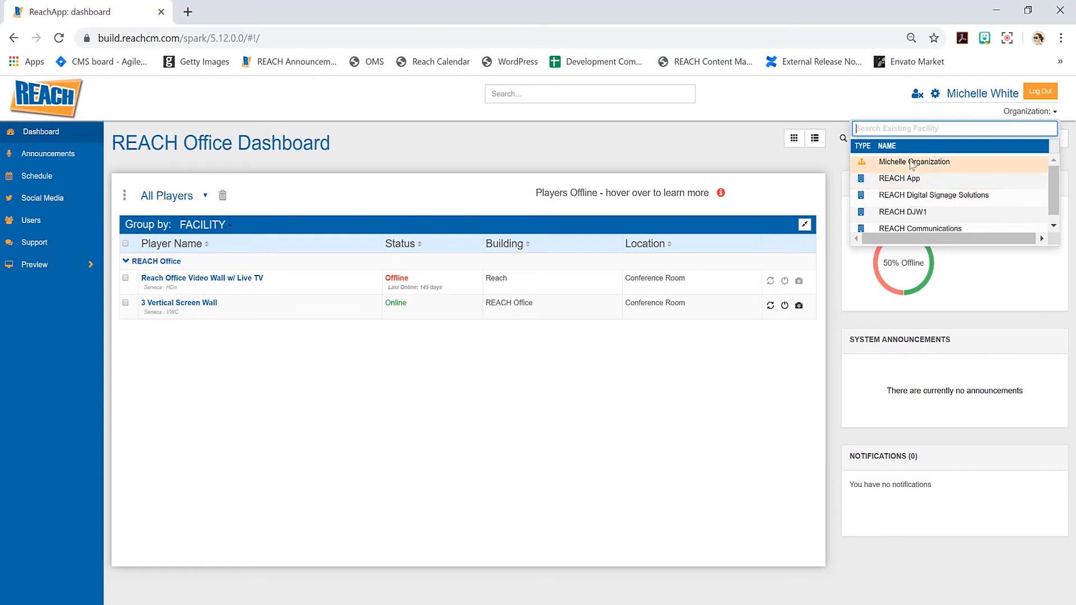
# Step: Switch the dashboard to Michelle Organization, listing its 53 players grouped by facility
pyautogui.click(914, 162)
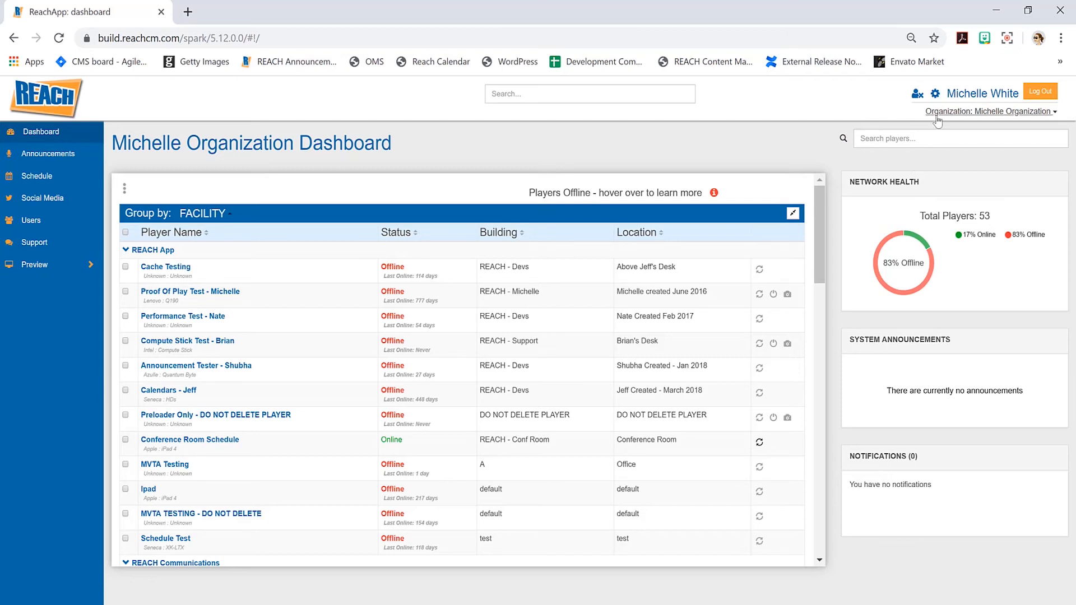
# Step: Collapse the REACH App, REACH Communications and REACH DJW1 groups, leaving Digital Signage Solutions and Office expanded
pyautogui.click(991, 111)
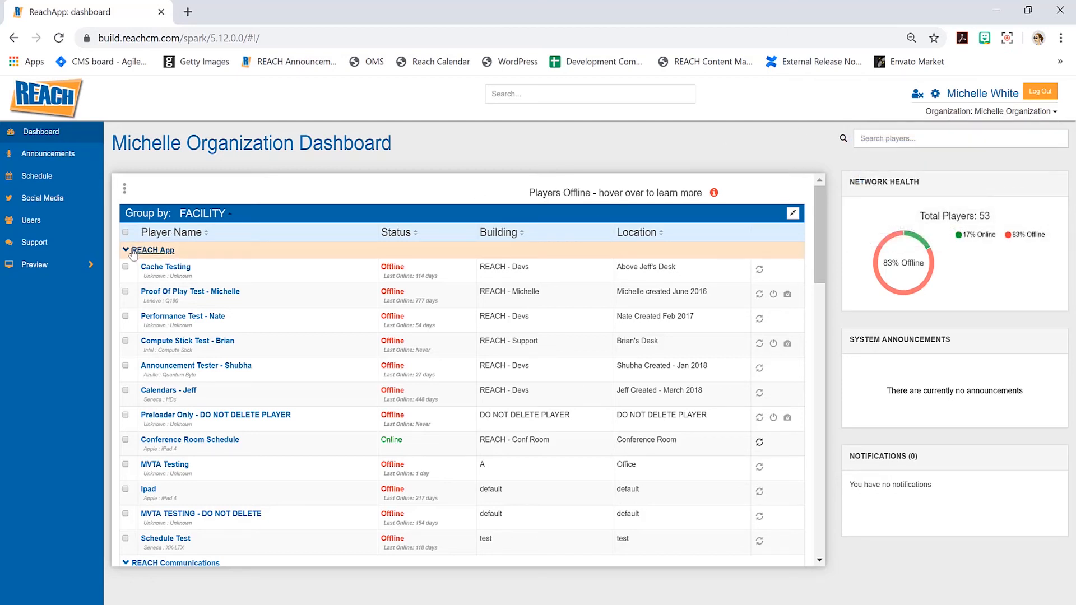
pyautogui.click(123, 250)
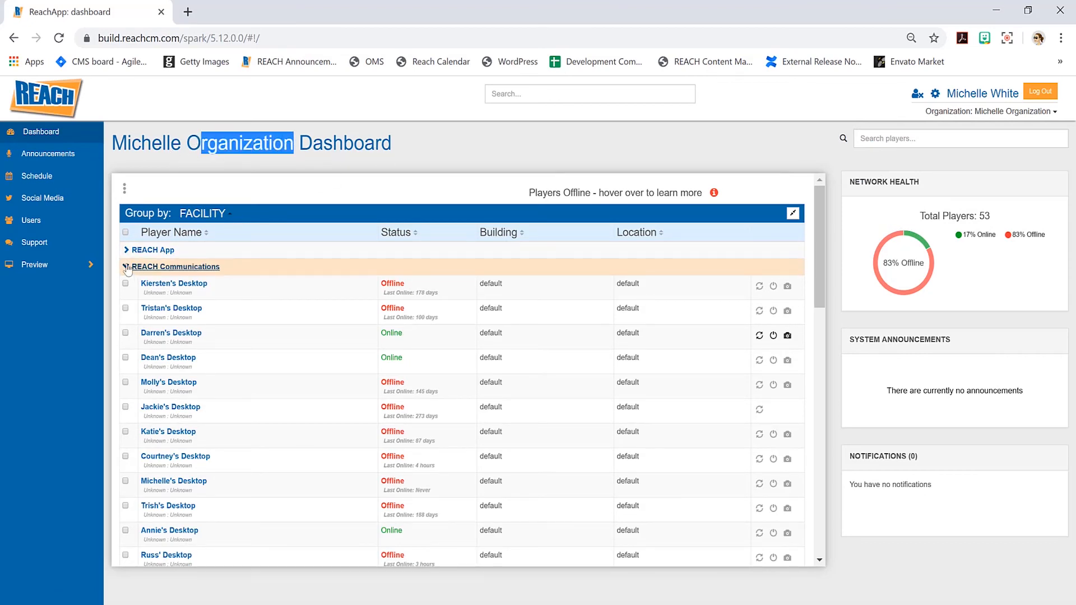
pyautogui.click(127, 267)
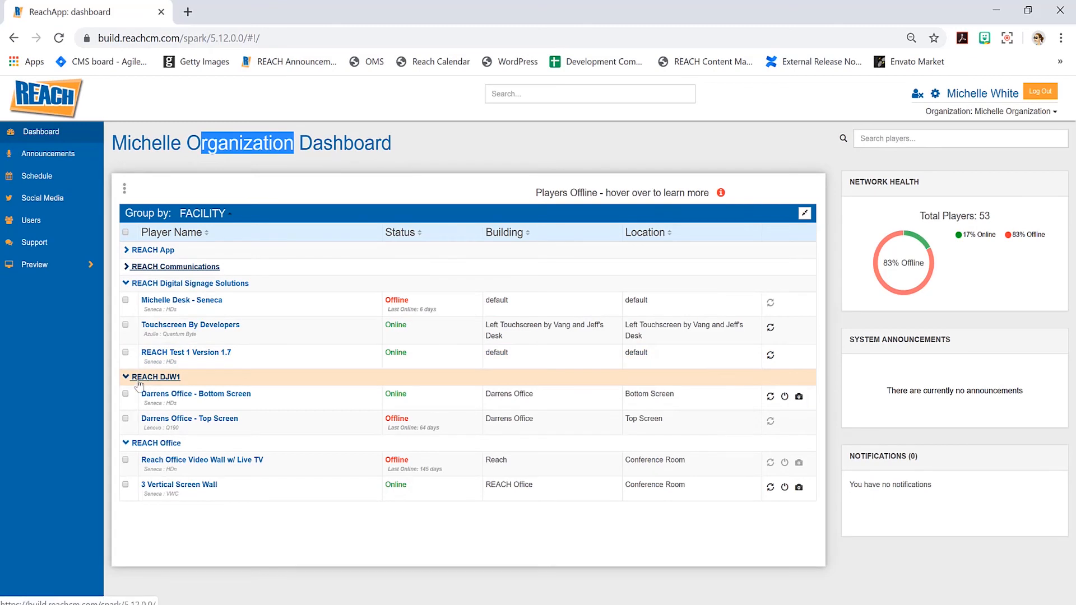
pyautogui.click(126, 377)
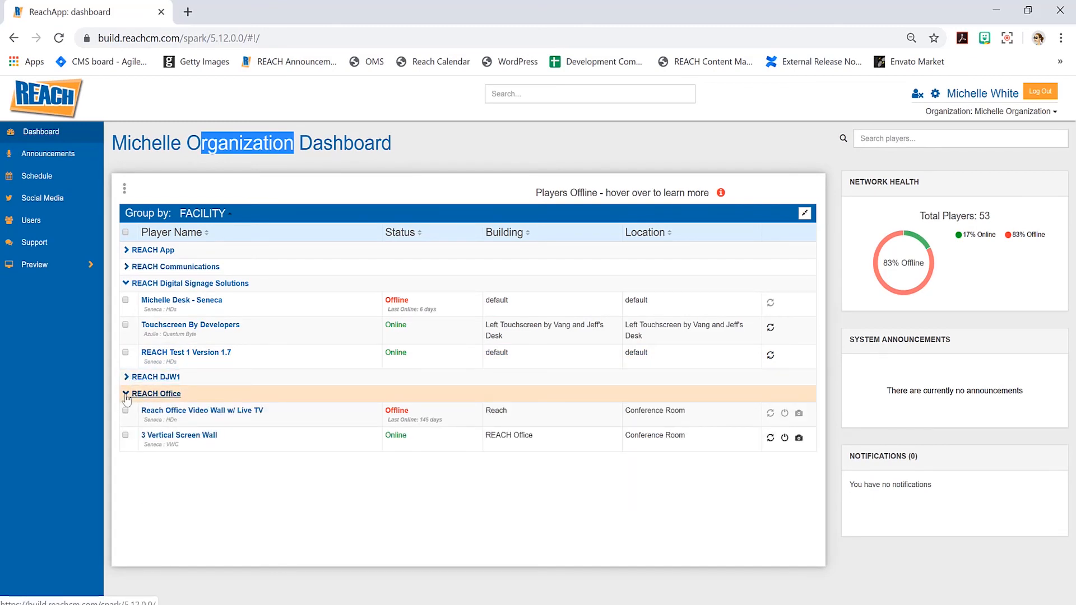